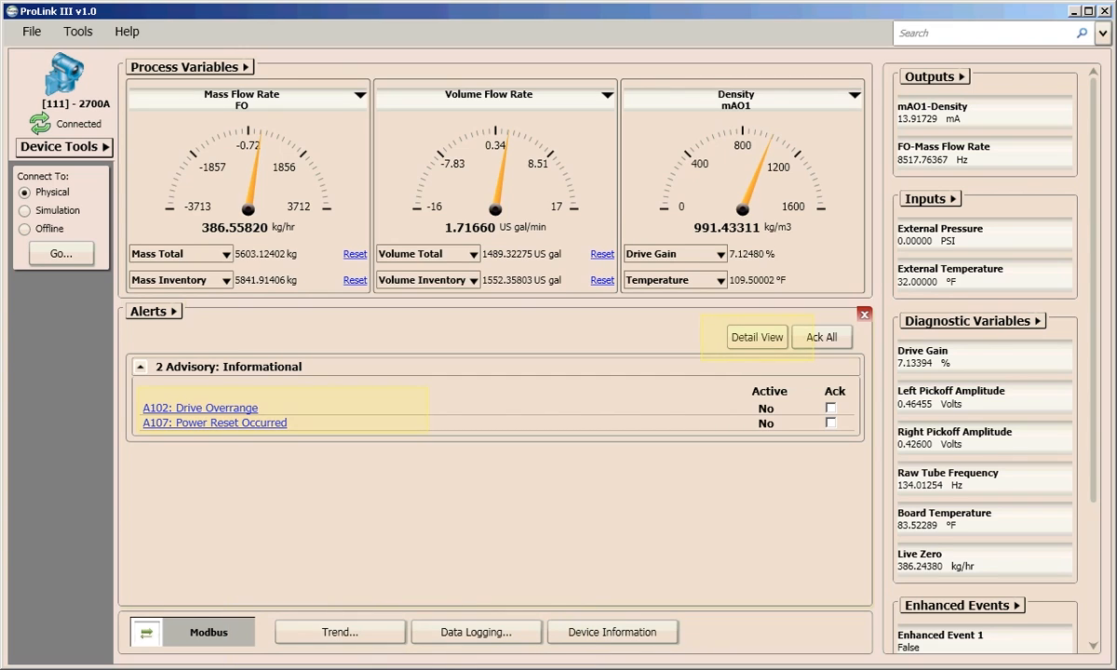
Review the A107 Power Reset Occurred alert details, then switch Alerts to Detail View.
left_click(63, 147)
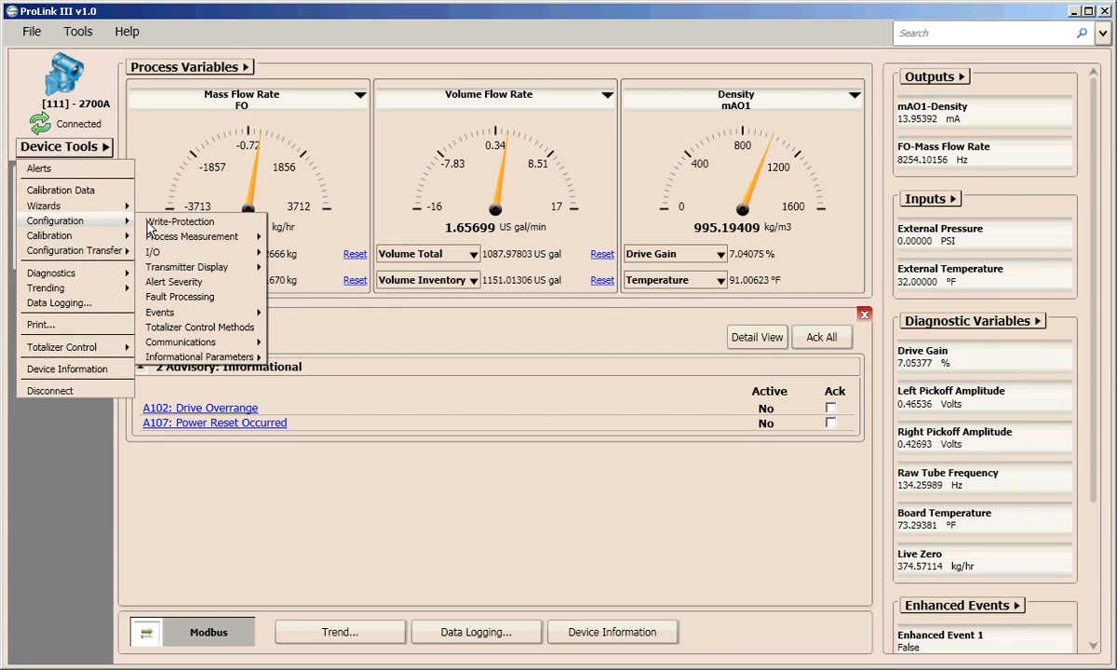
mouse_move(194, 237)
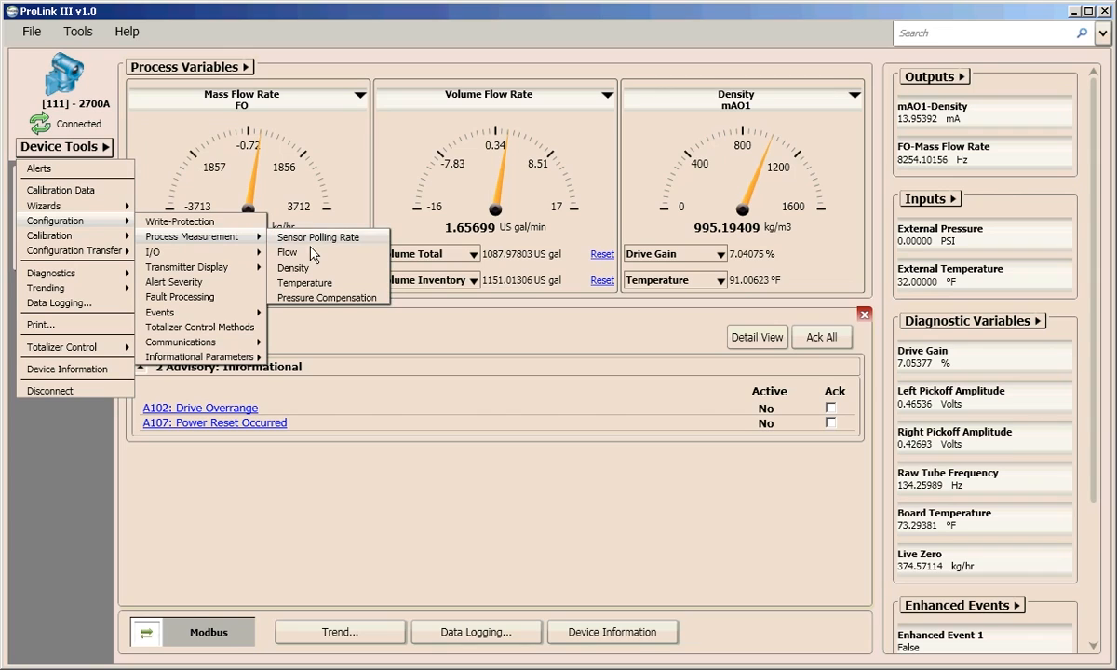
left_click(286, 253)
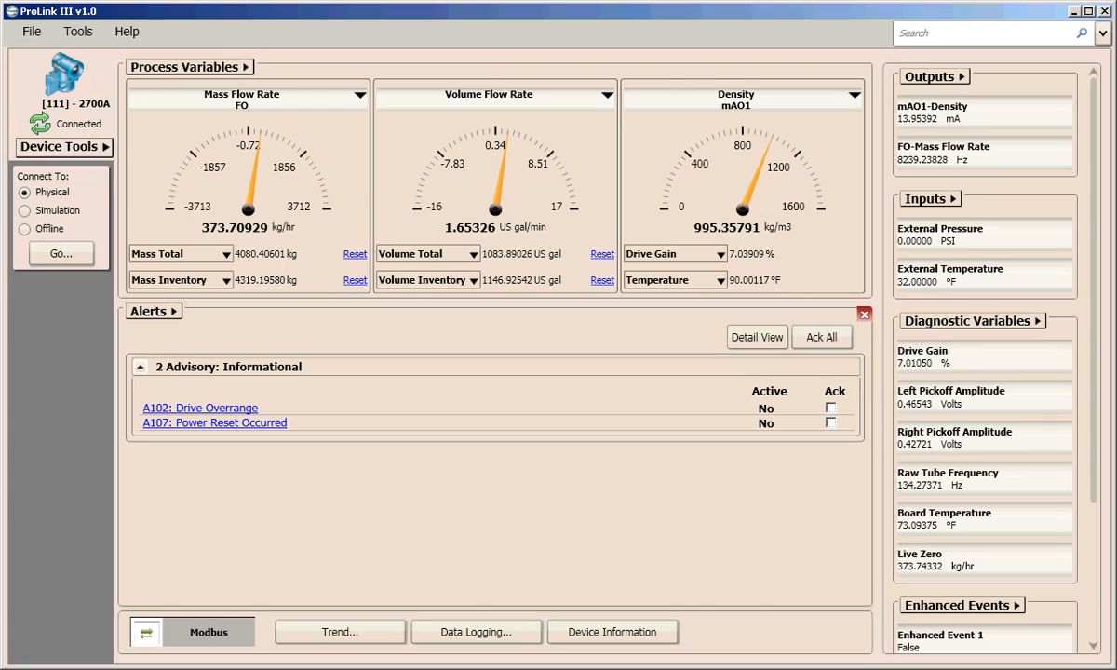
mouse_move(61, 88)
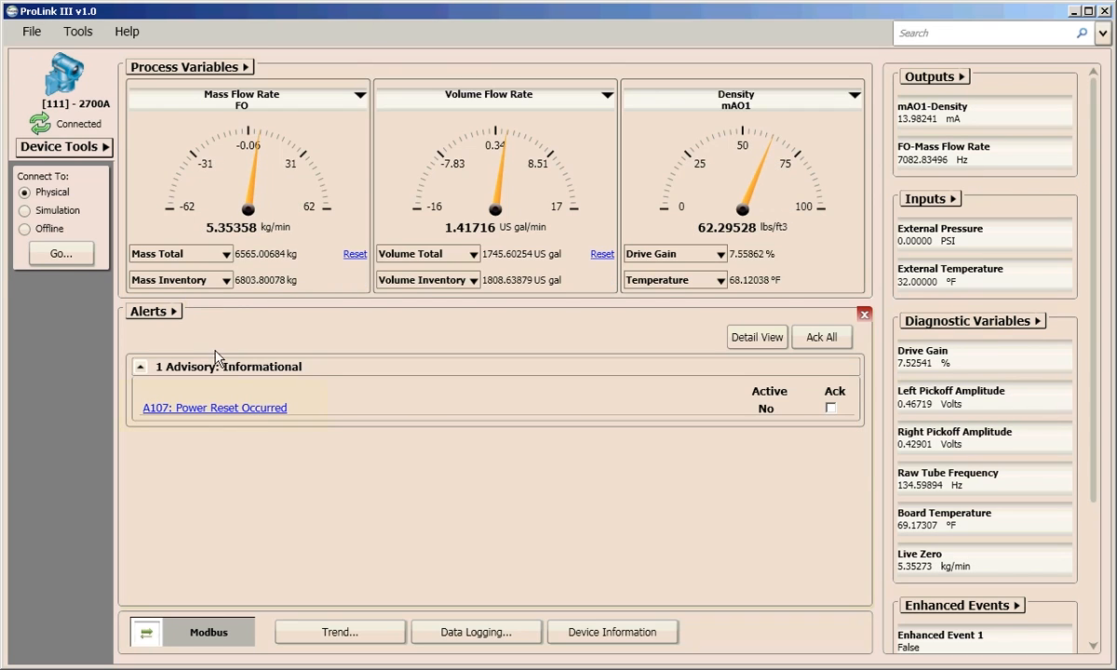
left_click(213, 408)
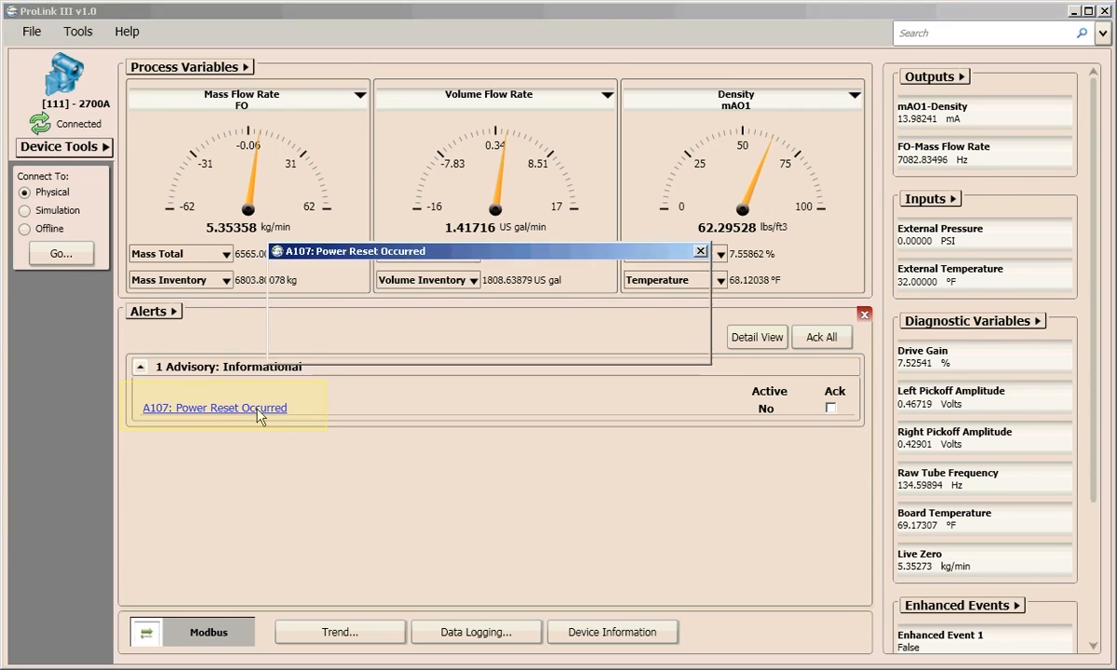
left_click(214, 407)
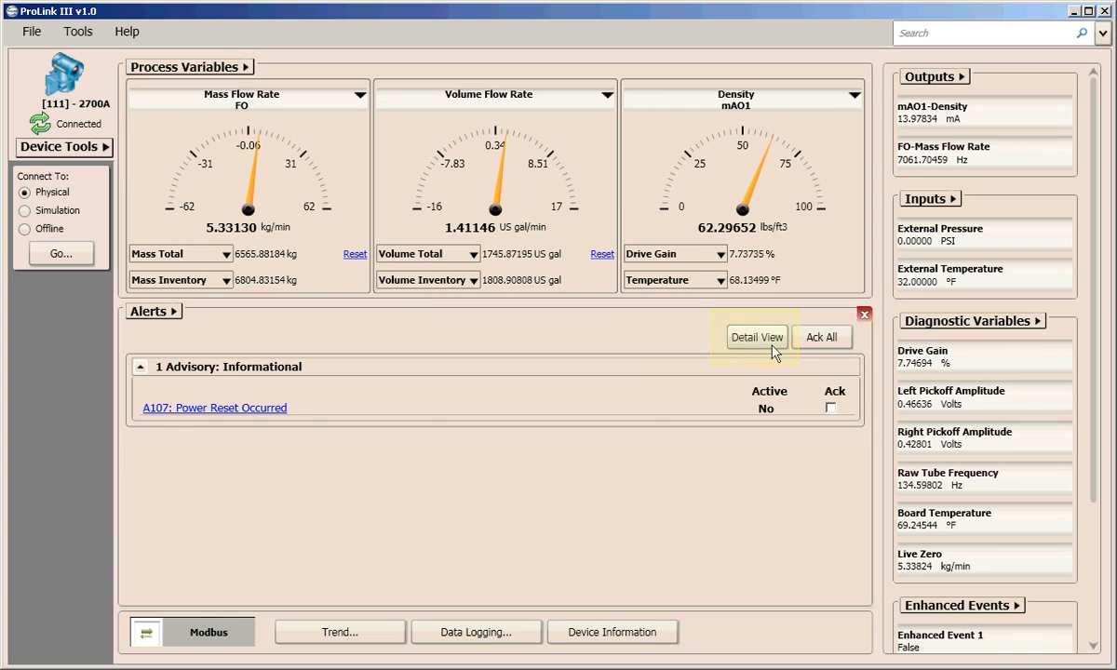
left_click(756, 337)
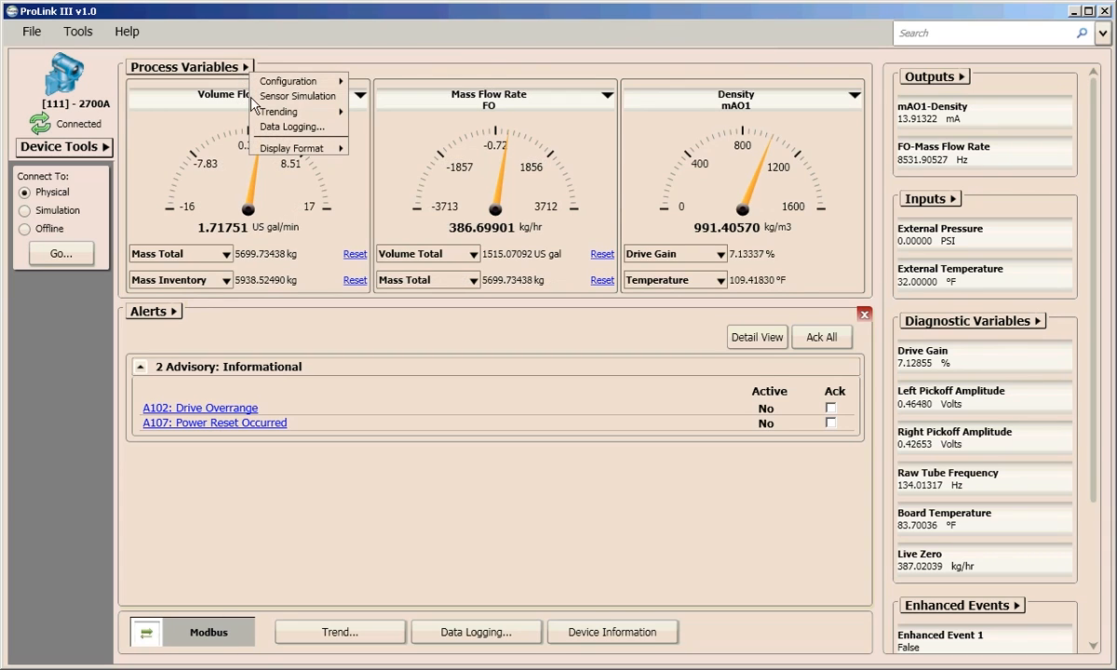
mouse_move(298, 147)
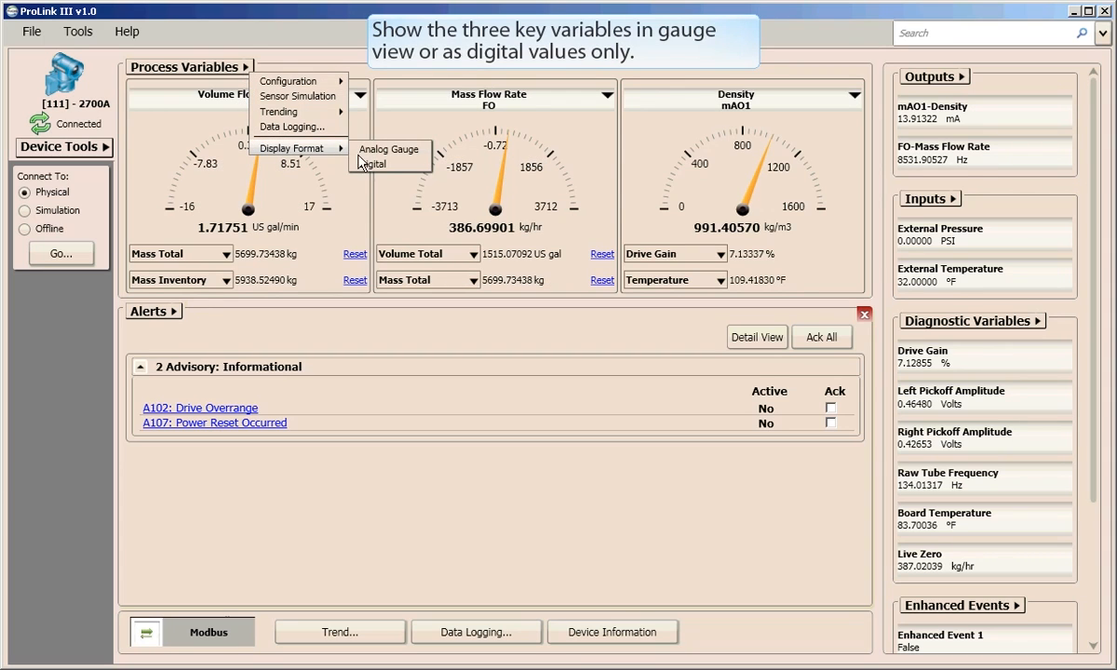
Give the Volume Flow Rate gauge a custom range with Low -8 and High 8.
left_click(374, 164)
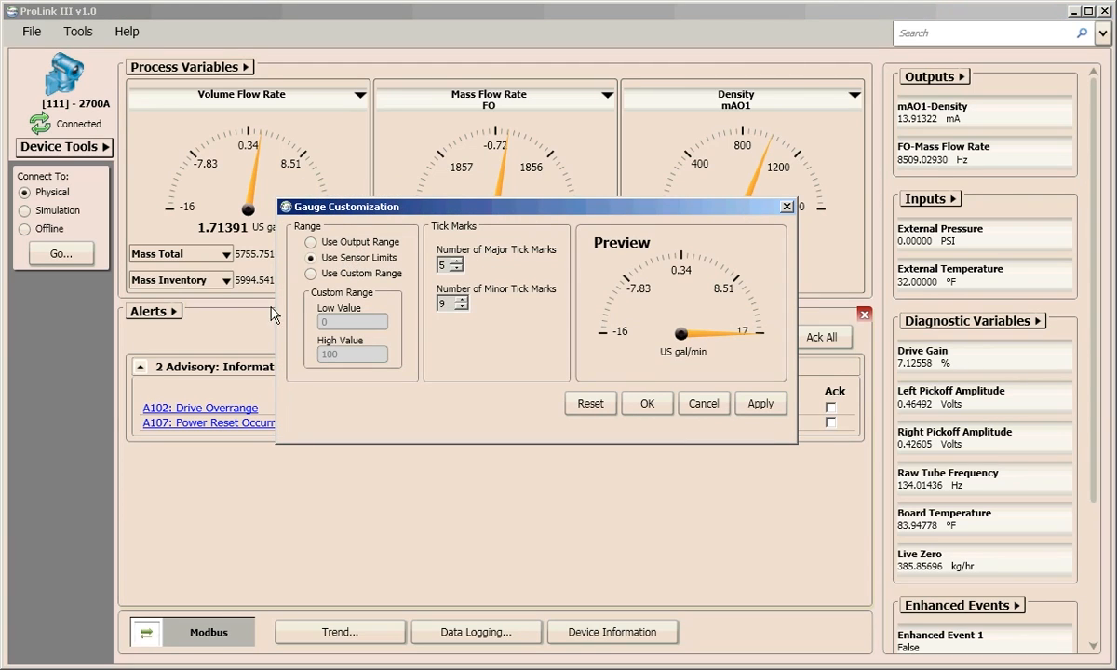
left_click(311, 272)
type("8")
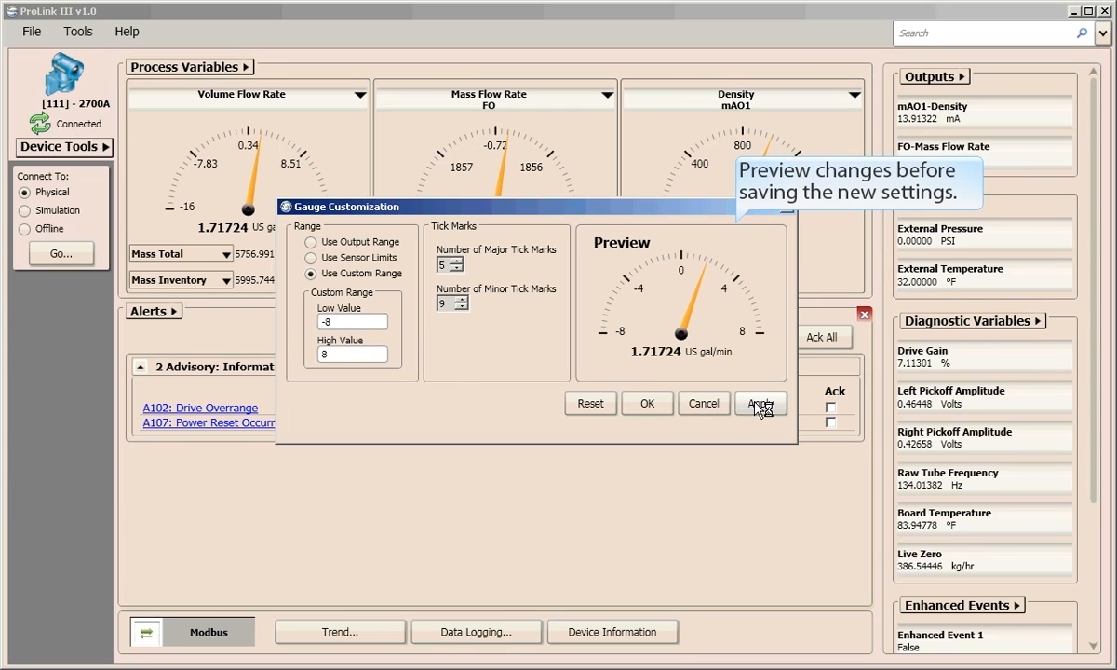
left_click(759, 403)
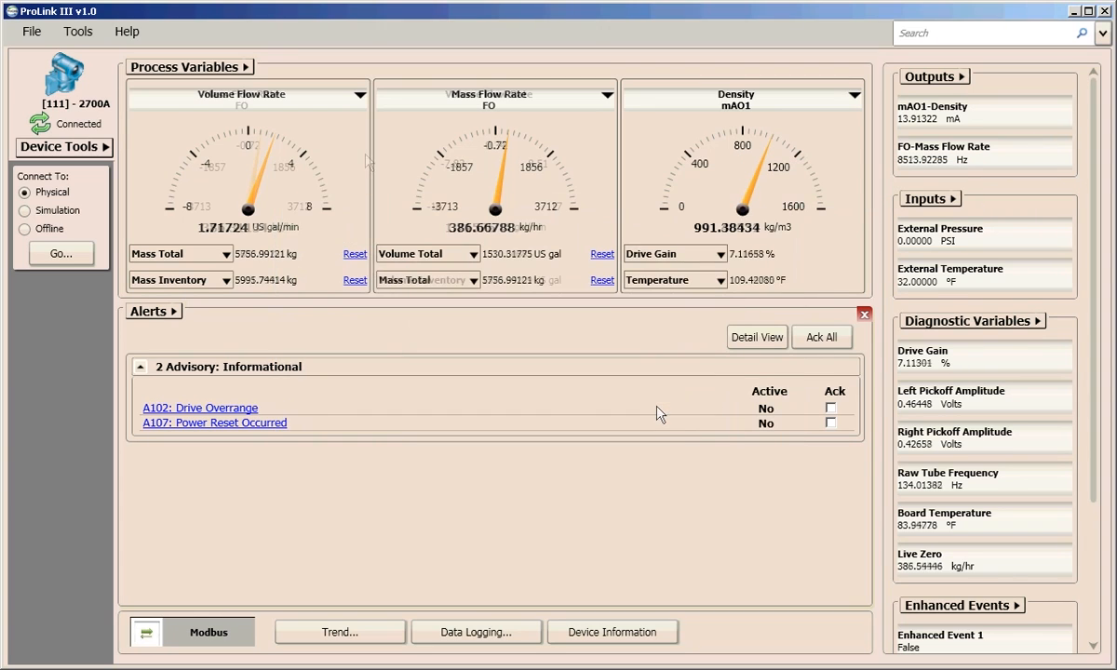
Show Volume Flow Rate on gauge one and Mass Flow Rate with Mass Total on gauge two.
left_click(357, 95)
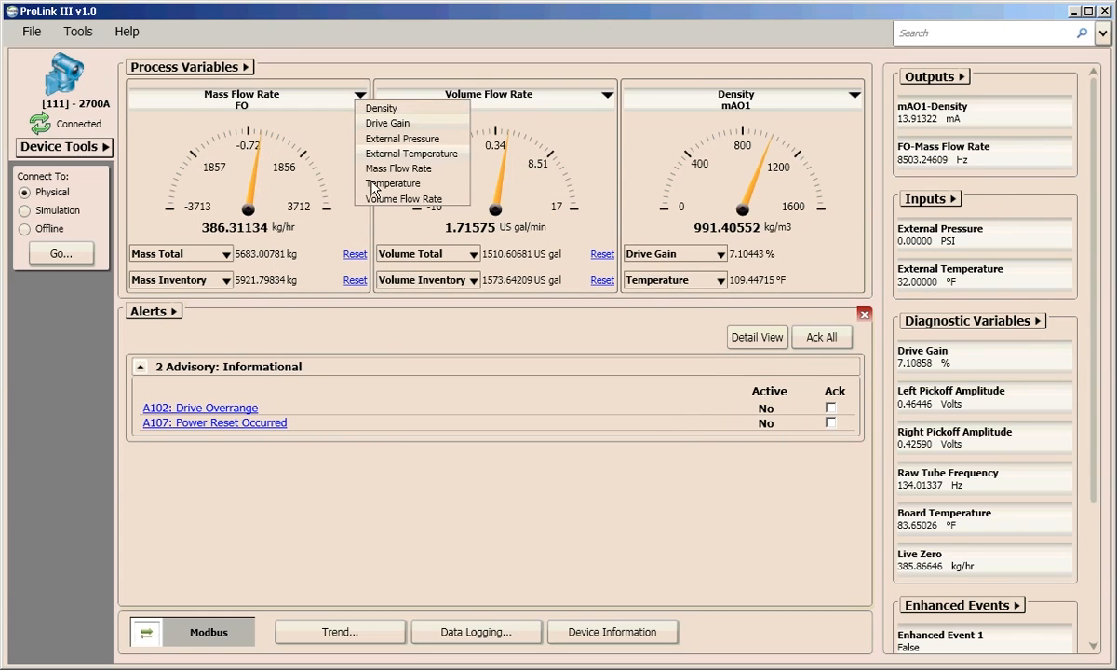
left_click(405, 199)
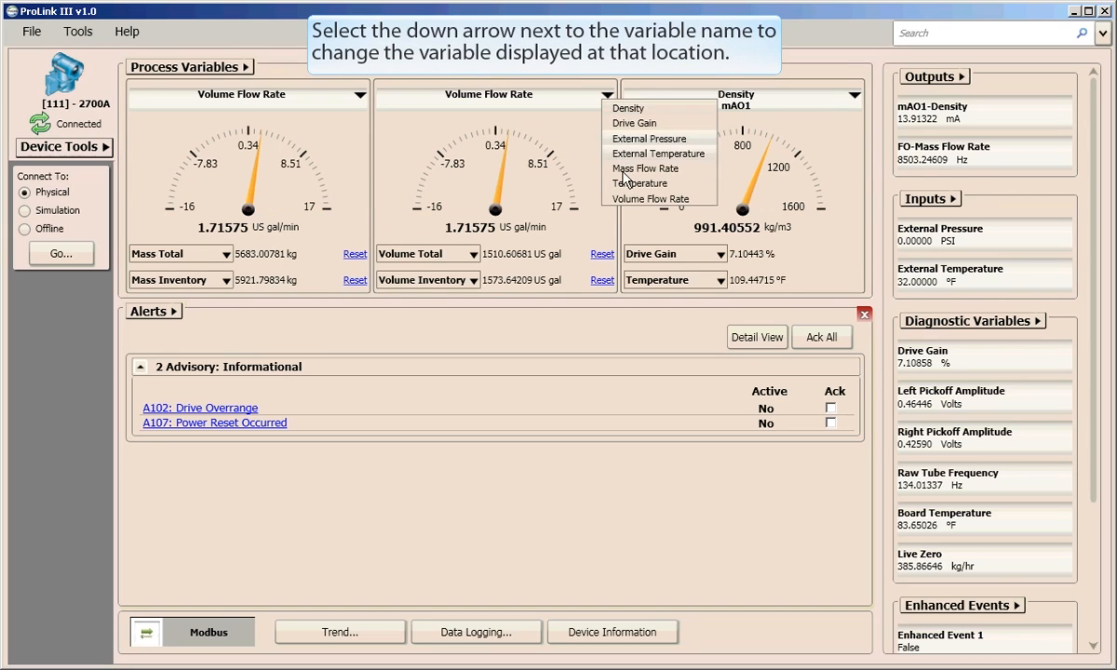
left_click(644, 169)
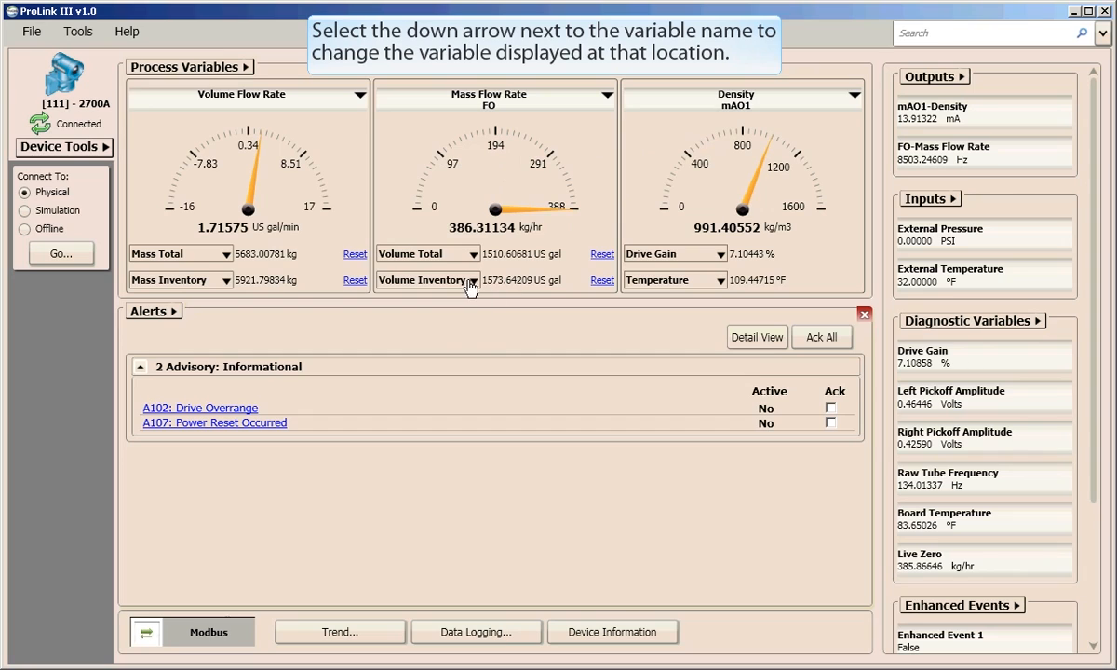
left_click(479, 281)
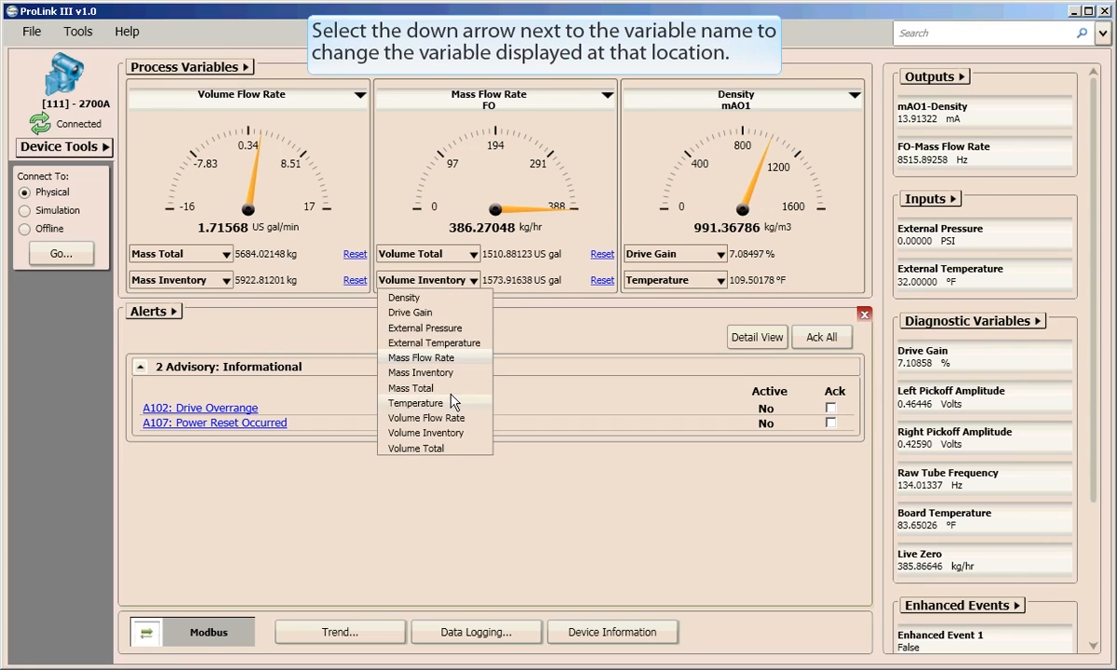
left_click(409, 389)
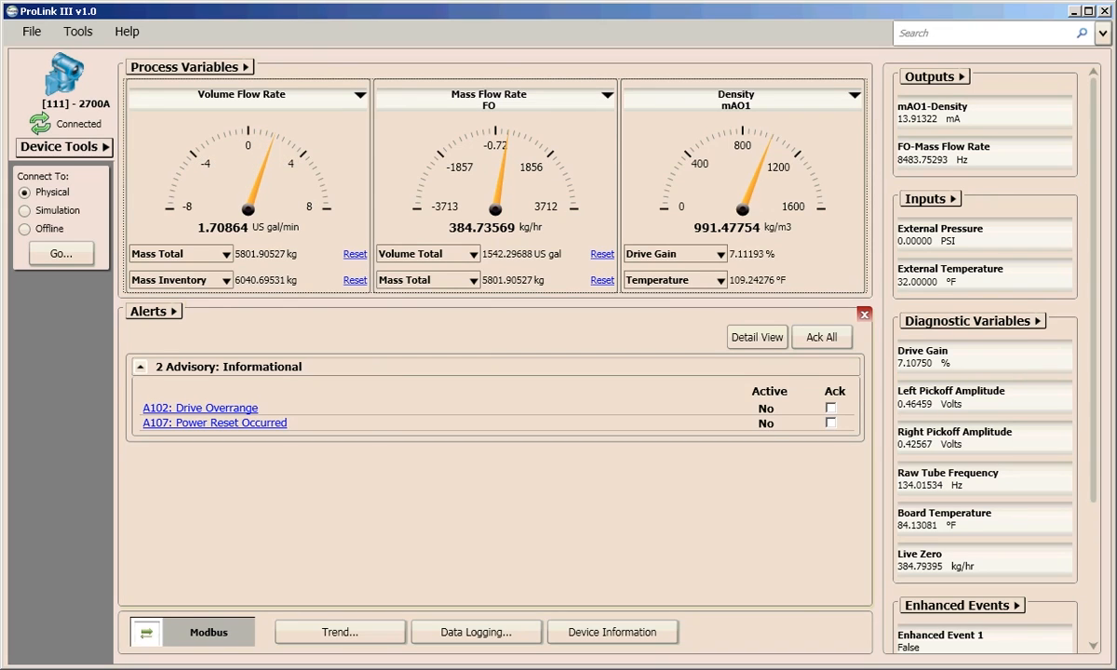
mouse_move(934, 76)
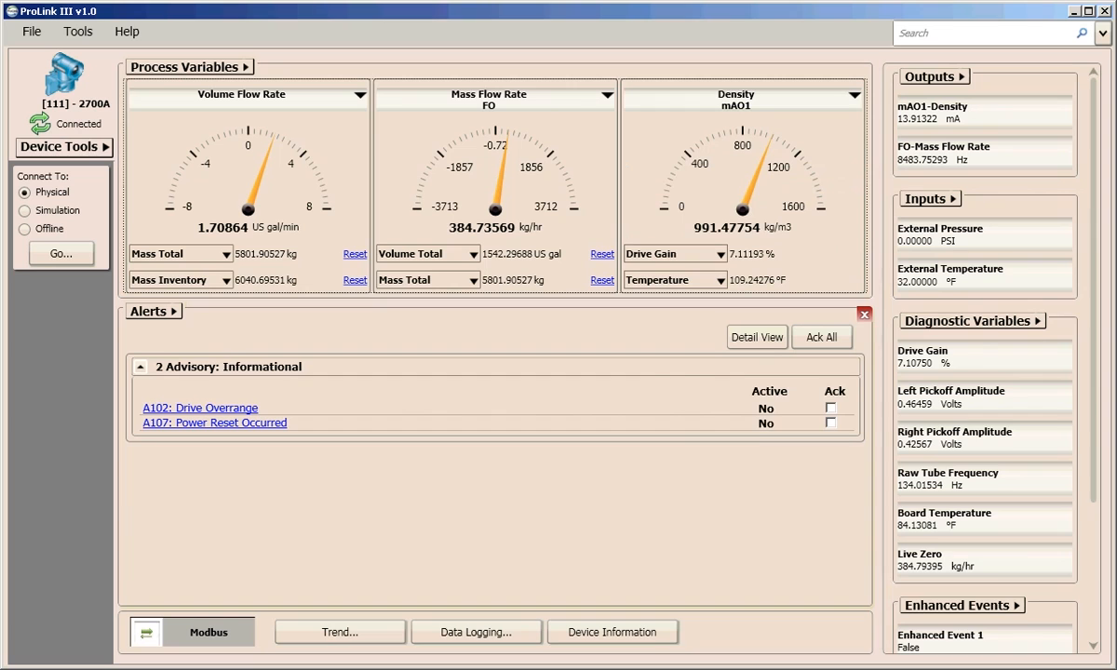
mouse_move(971, 321)
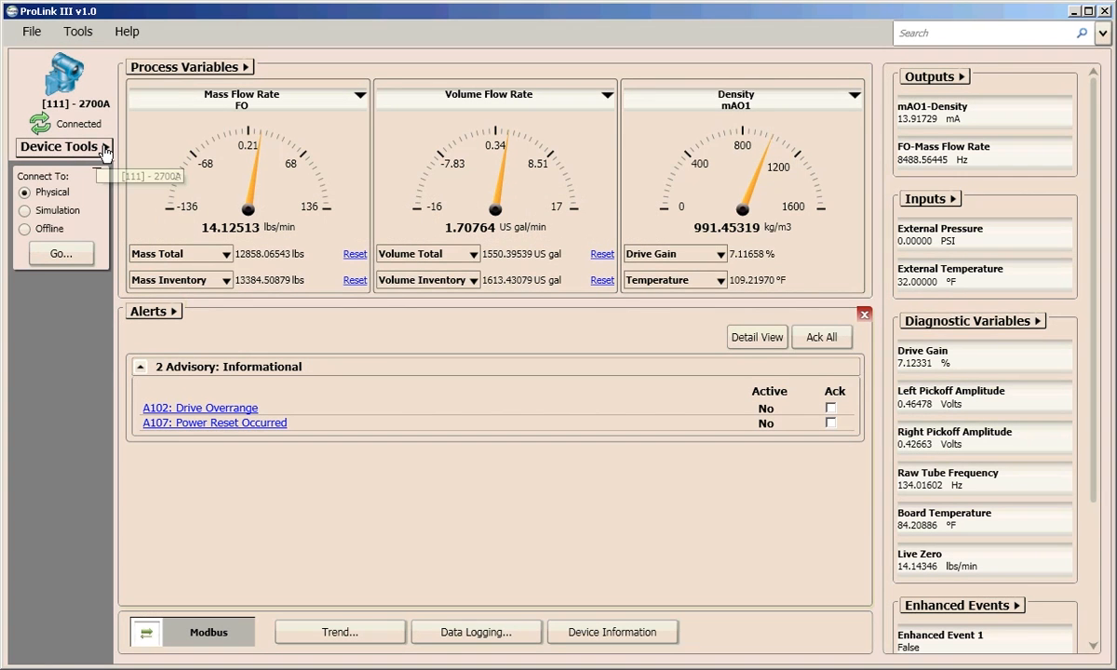
Set Mass Flow Rate Unit to kg/min, confirm the transmitter change, then check the mA output settings.
left_click(63, 146)
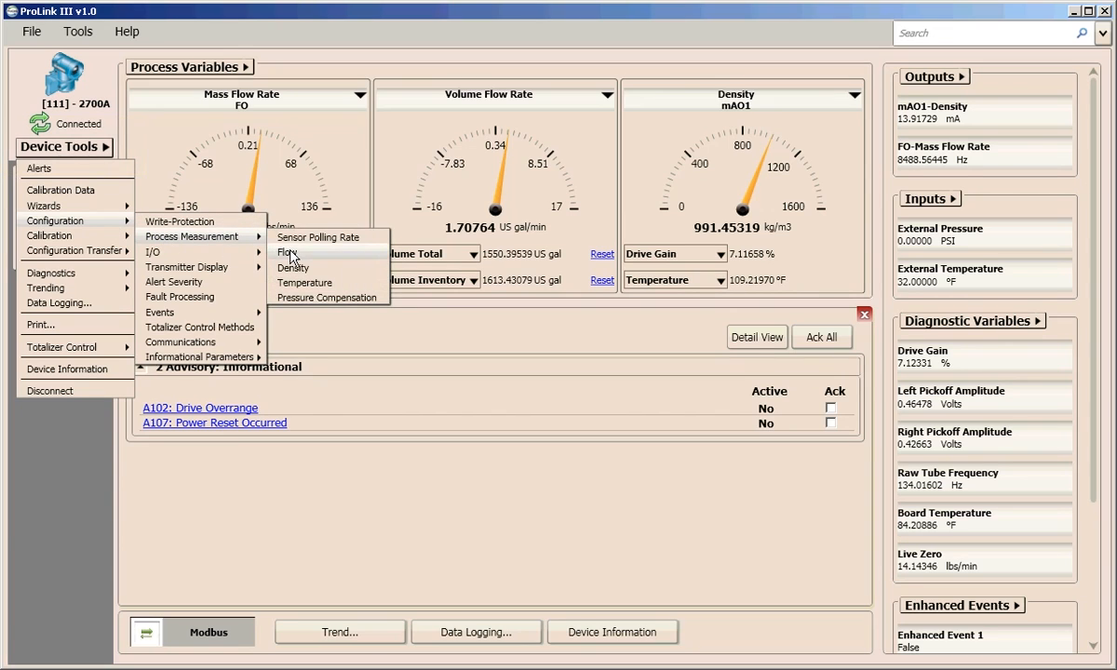
left_click(285, 253)
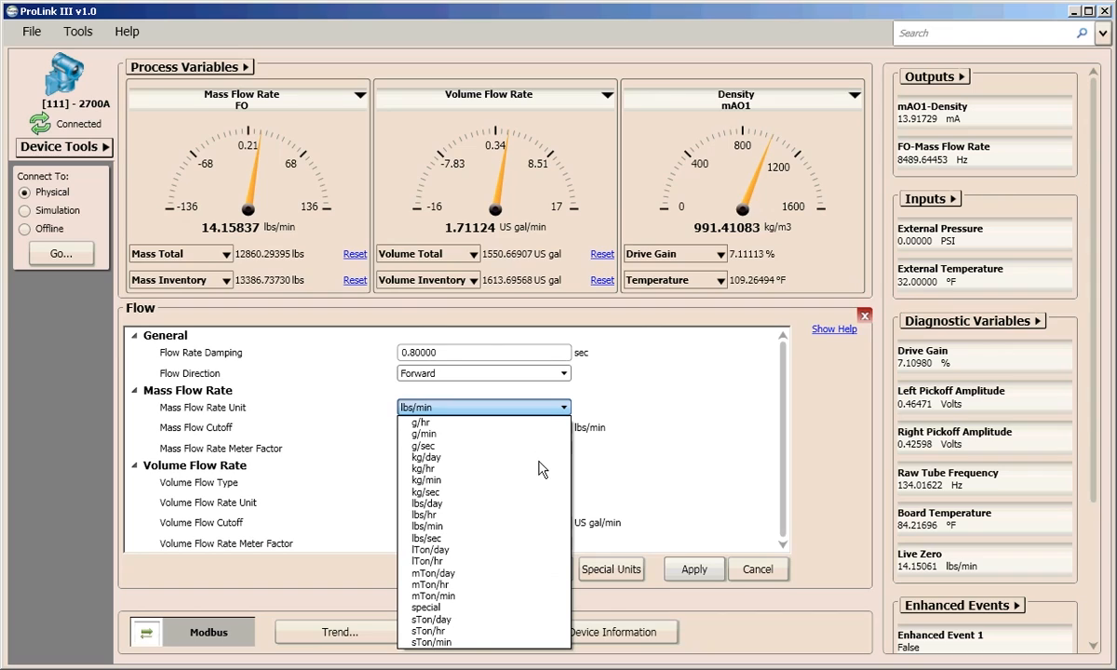
mouse_move(441, 489)
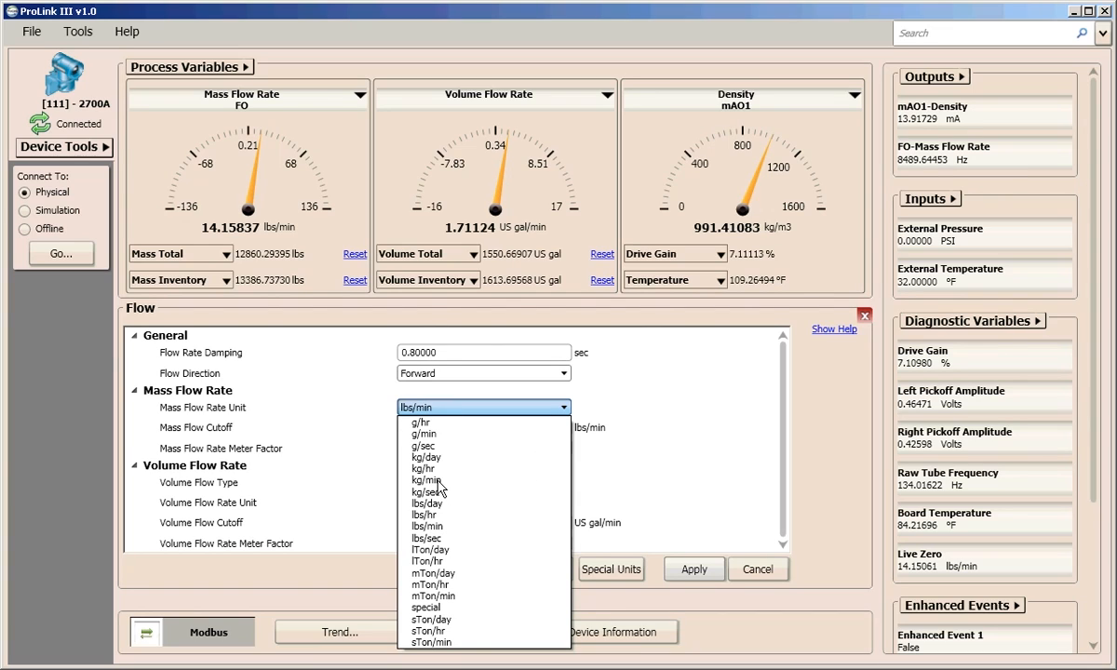
left_click(427, 479)
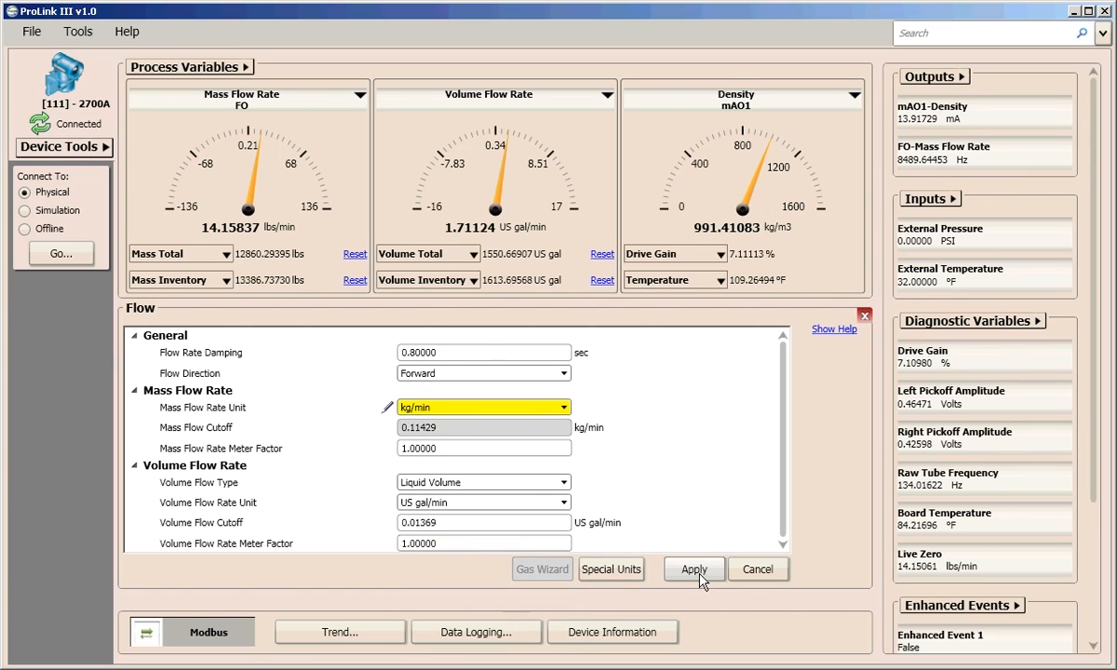
left_click(693, 568)
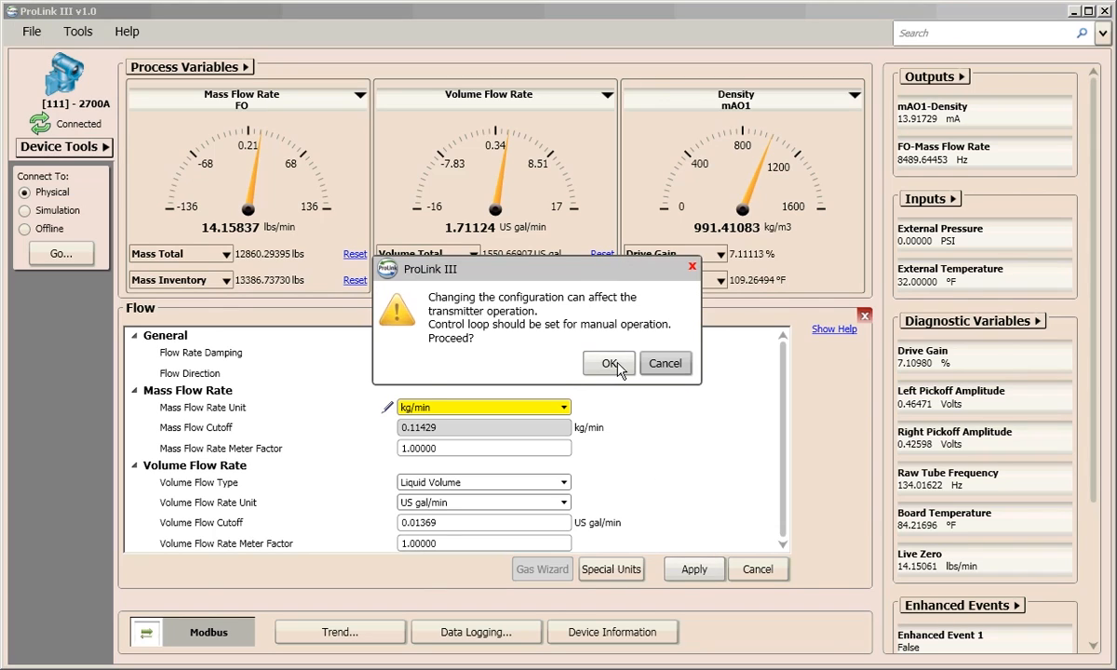
left_click(608, 363)
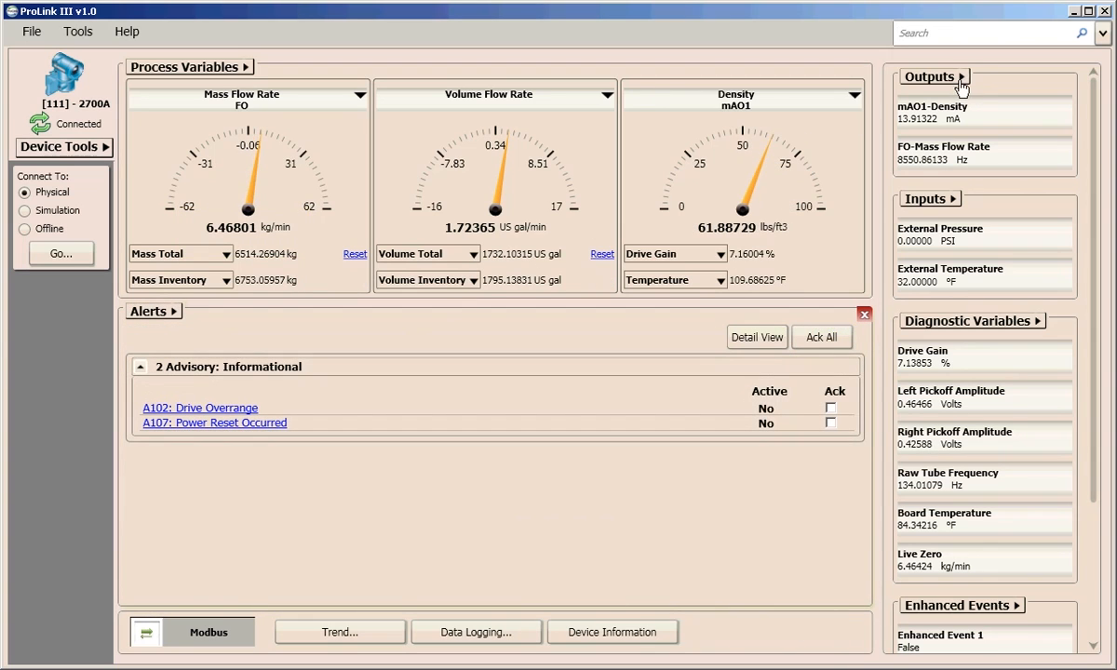
left_click(932, 77)
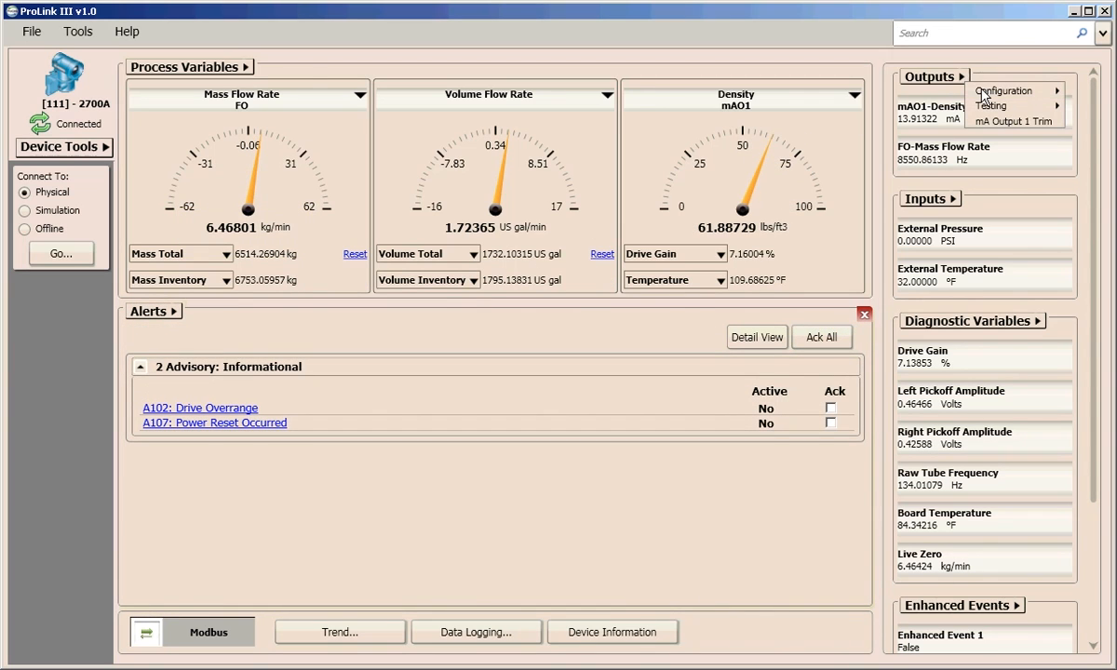
mouse_move(1003, 90)
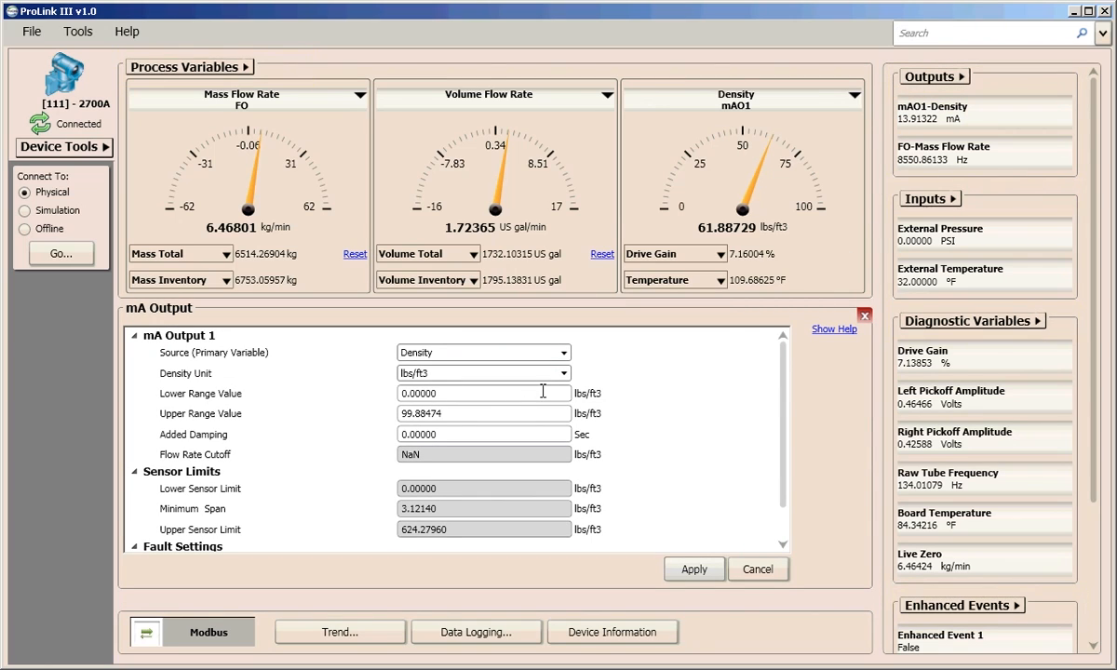
left_click(562, 373)
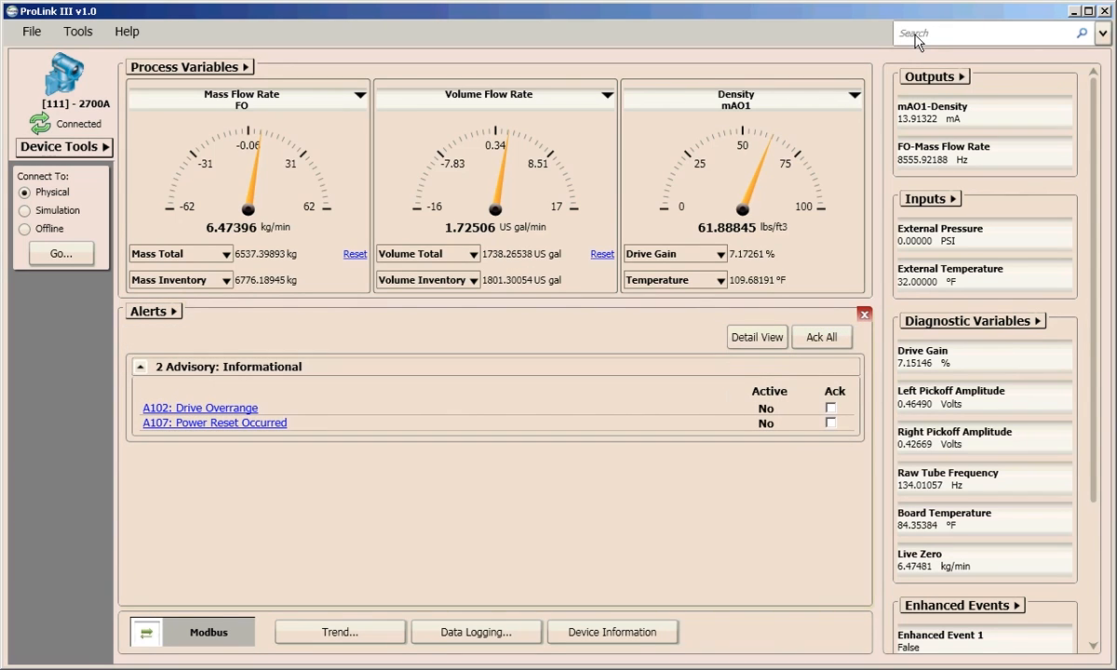
type("mass flow")
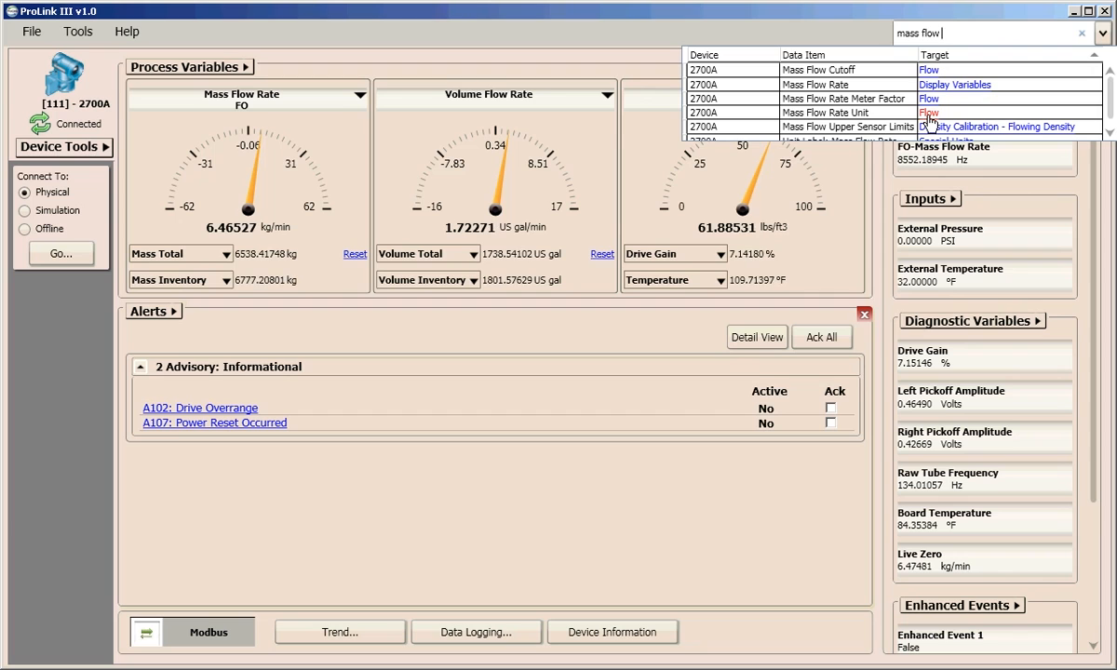
left_click(928, 111)
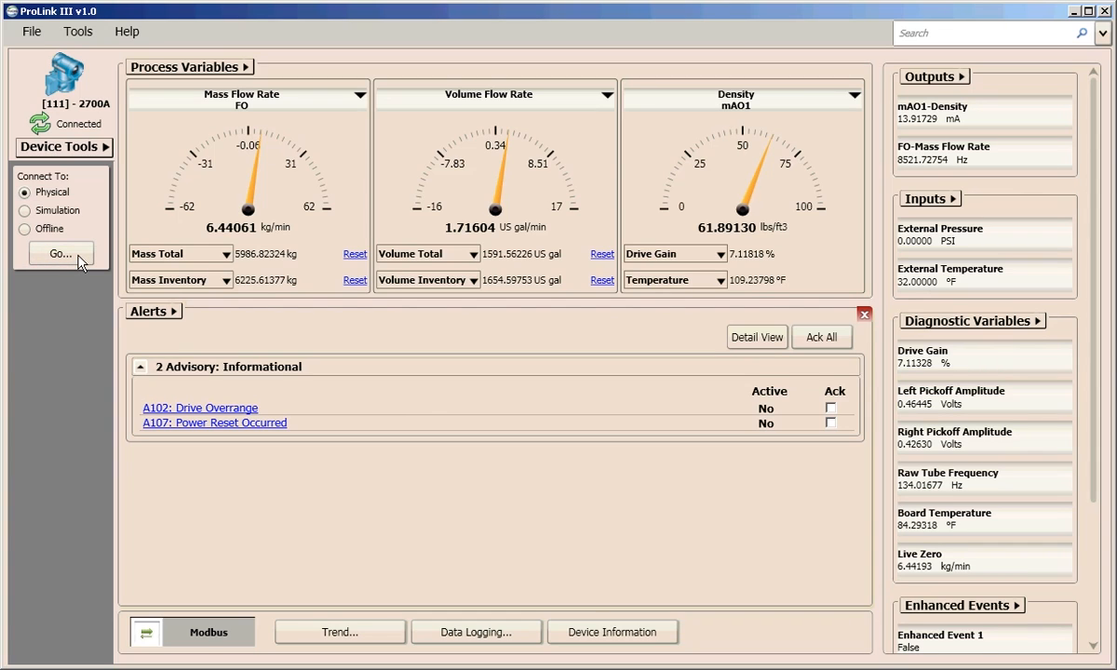
Connect to the physical MVD transmitter at address 111 on PC port COM7.
left_click(59, 253)
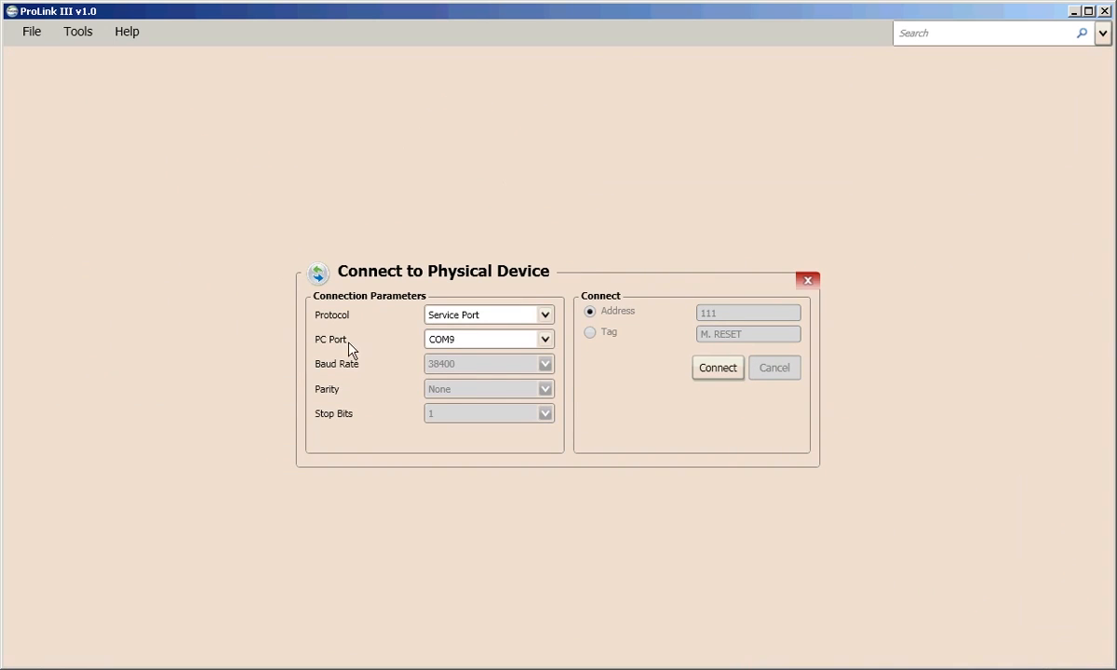
left_click(546, 338)
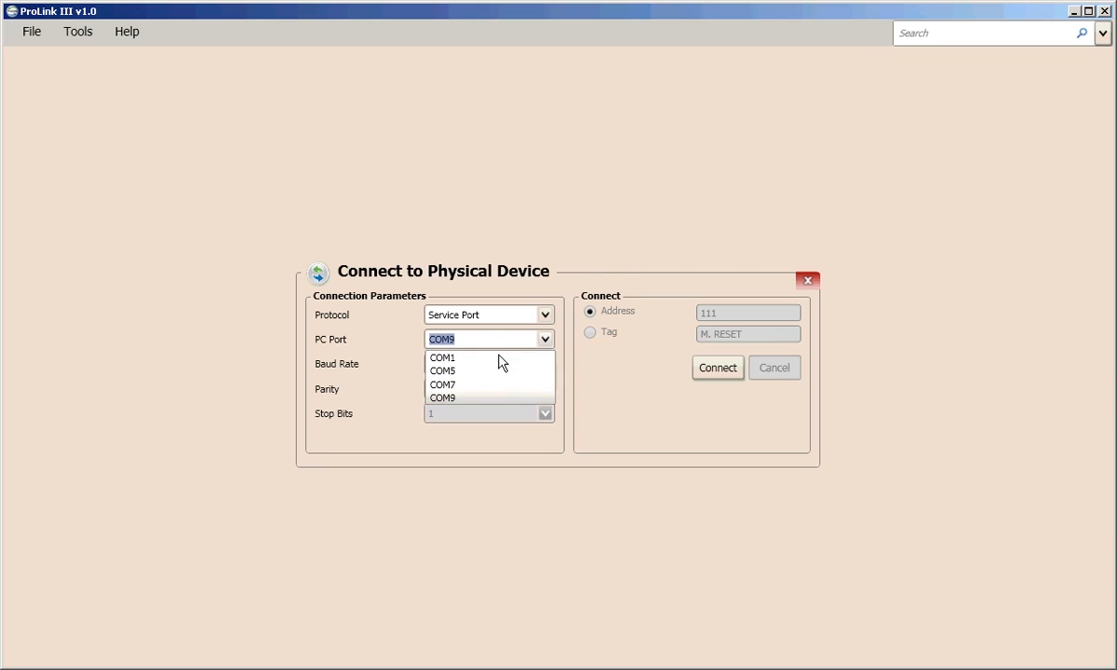
left_click(442, 385)
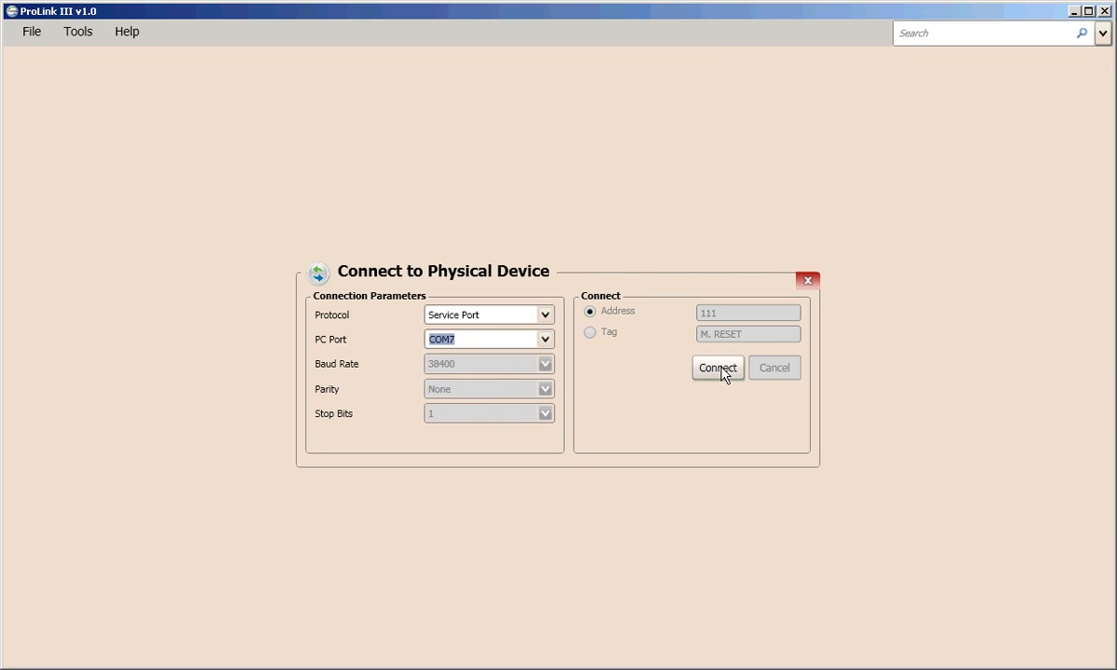
left_click(716, 368)
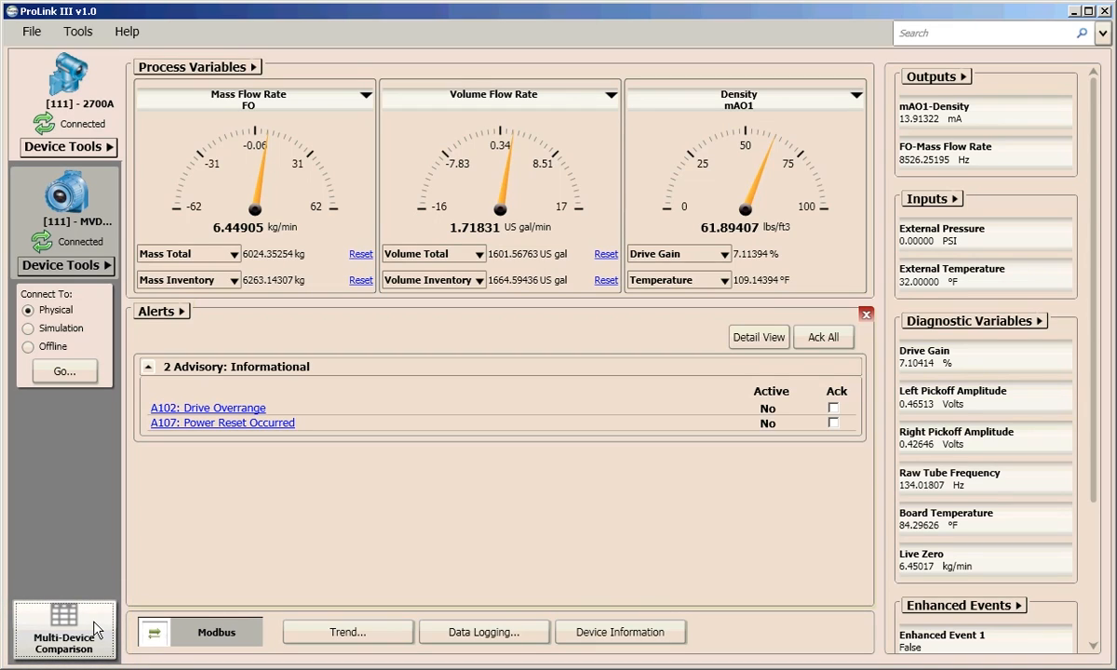
In Multi-Device Comparison, add Mass Flow Rate, Volume Flow Rate, Density and Drive Gain.
left_click(65, 629)
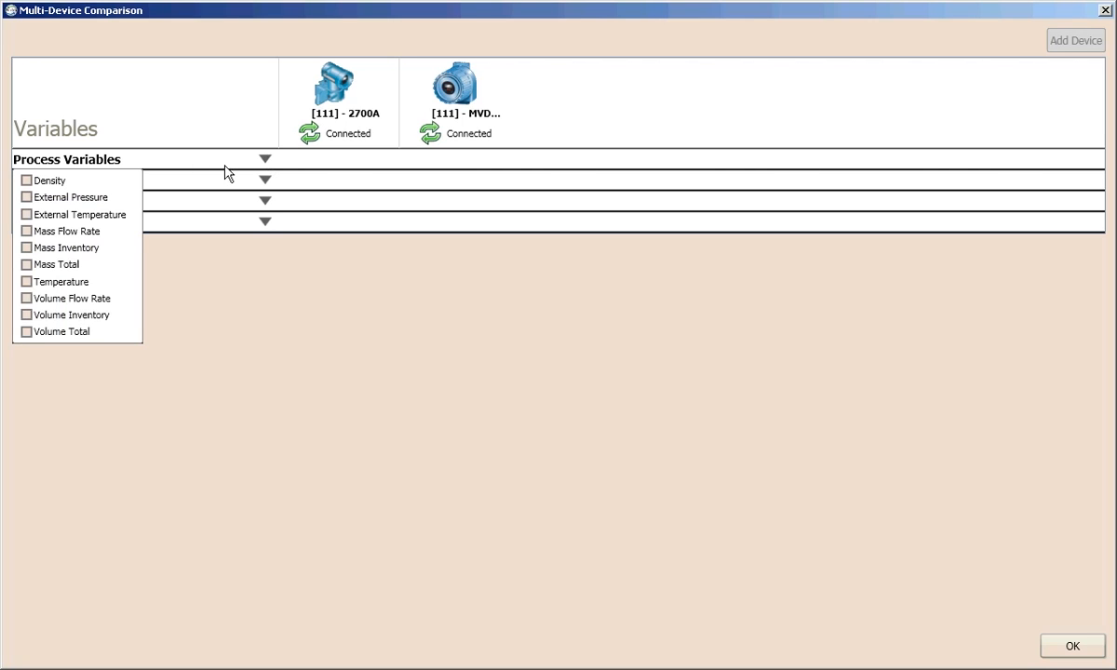
left_click(26, 298)
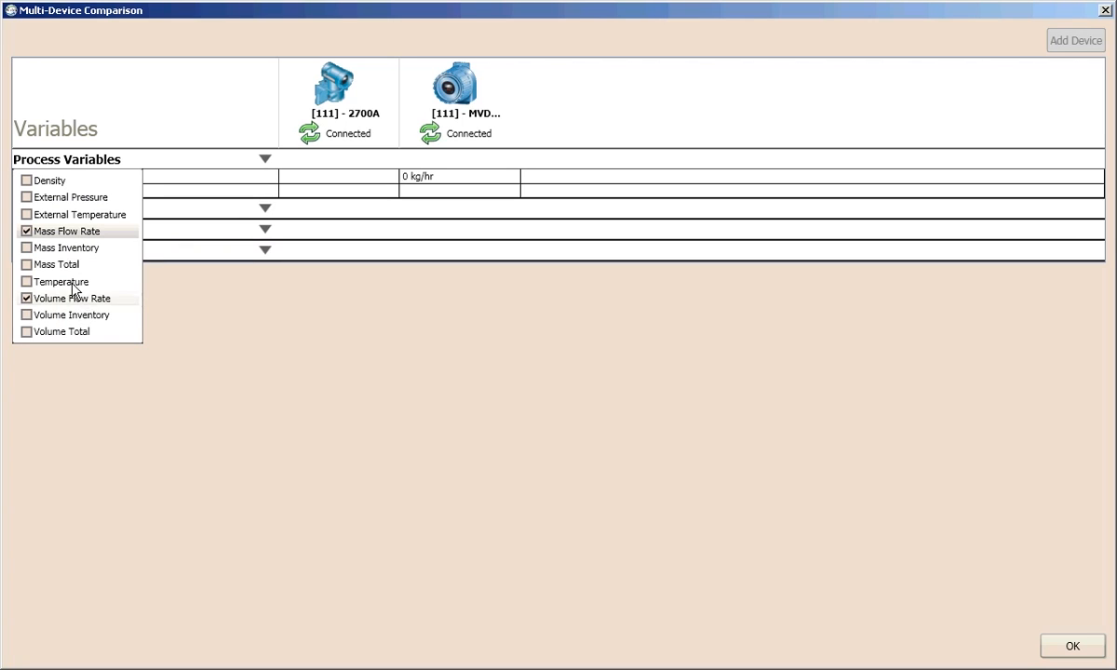
left_click(26, 180)
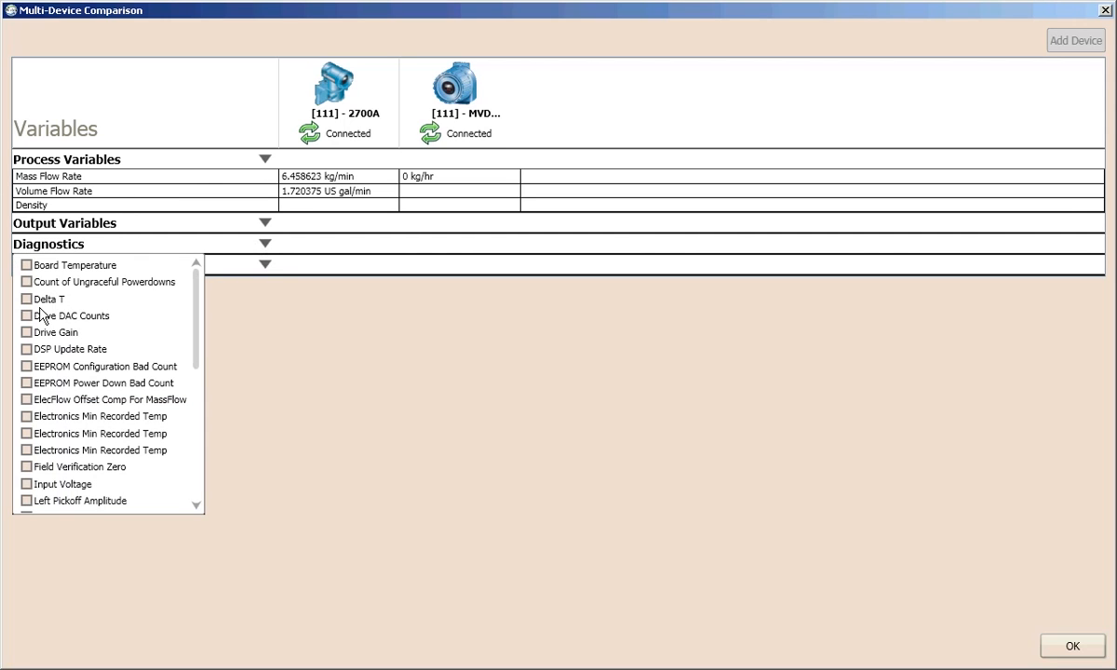
left_click(27, 332)
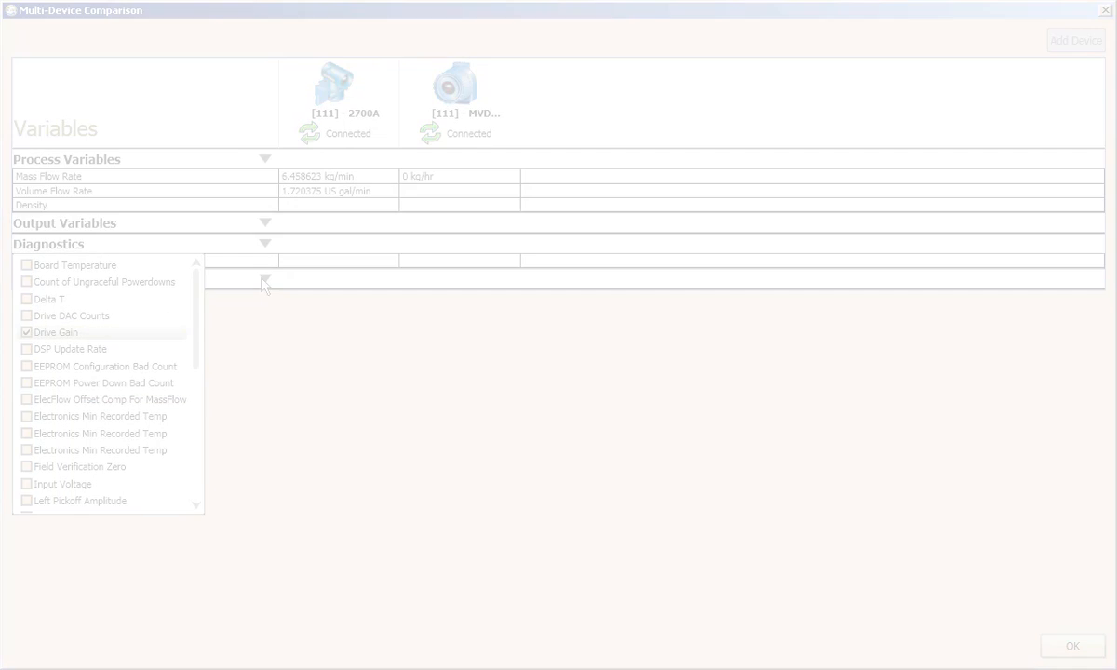